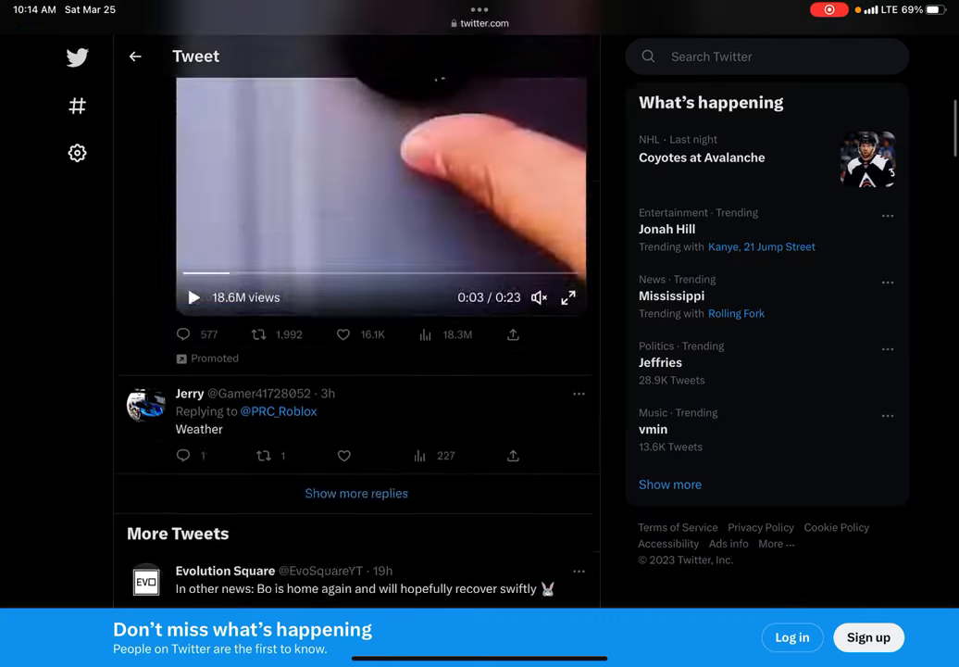
scroll(down, 3)
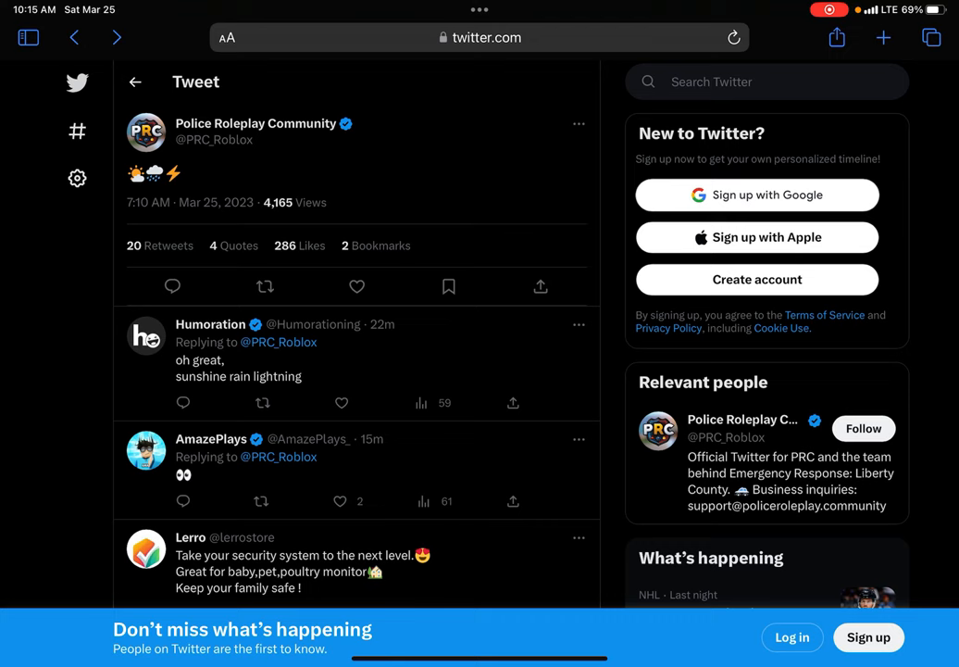
scroll(down, 3)
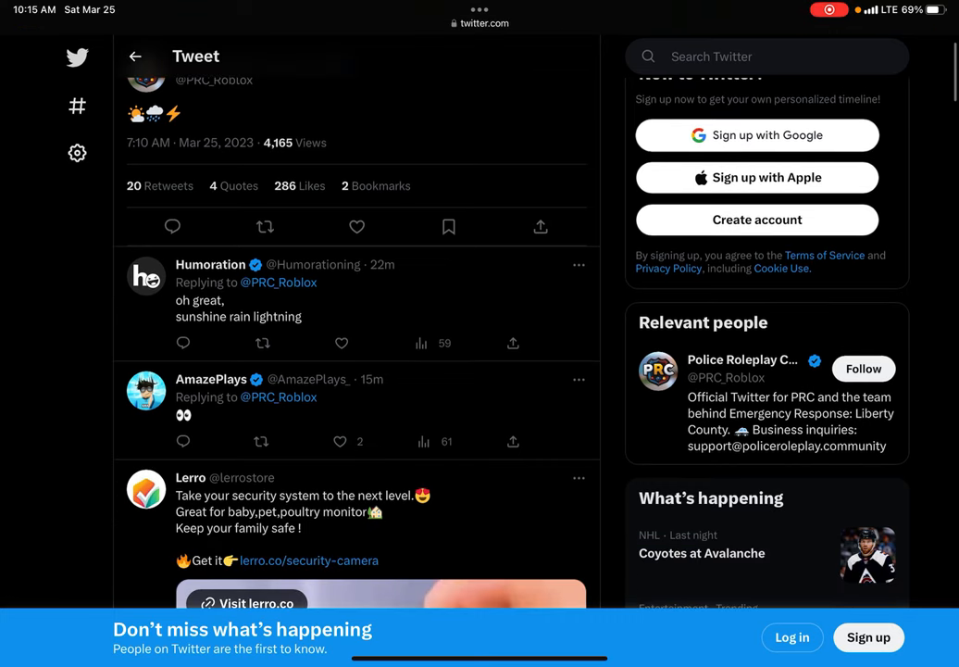